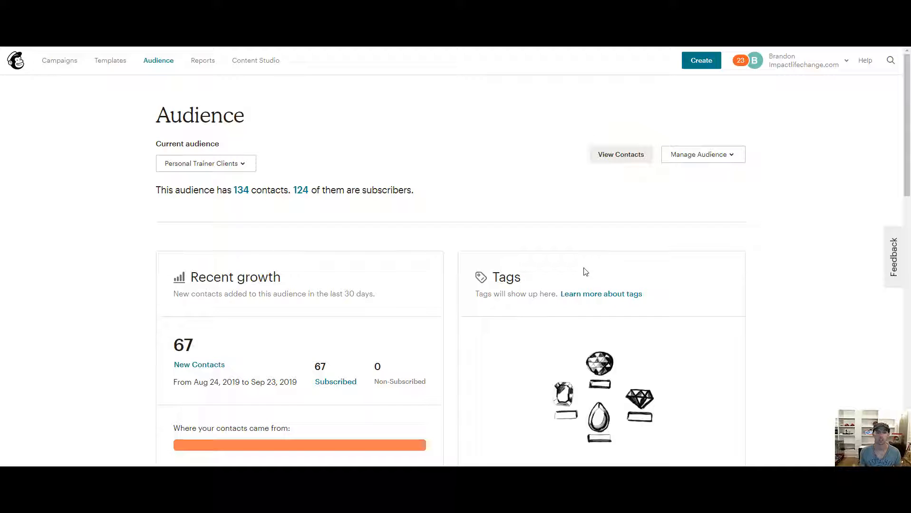
{"action": "mouse_move", "coordinate": [569, 253]}
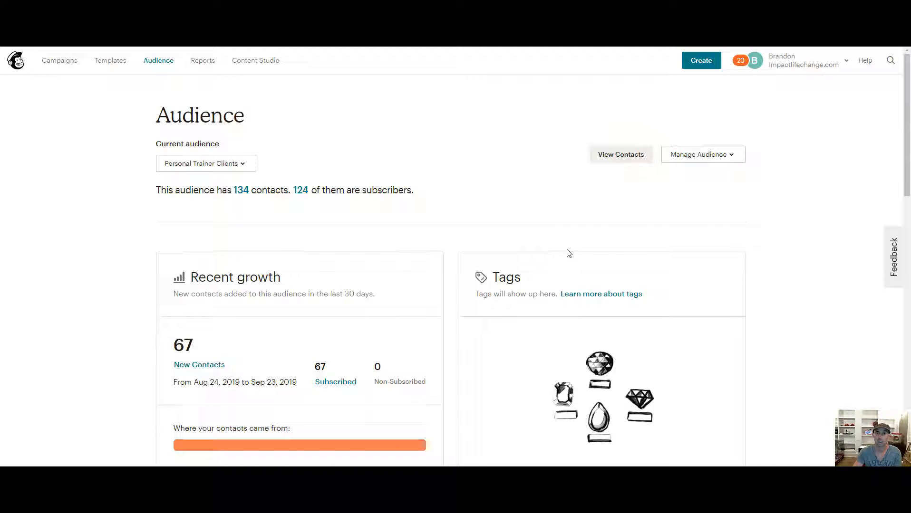
- Select all 134 Personal Trainer Clients contacts and export them as a CSV download
{"action": "scroll", "scroll_direction": "down", "scroll_amount": 3}
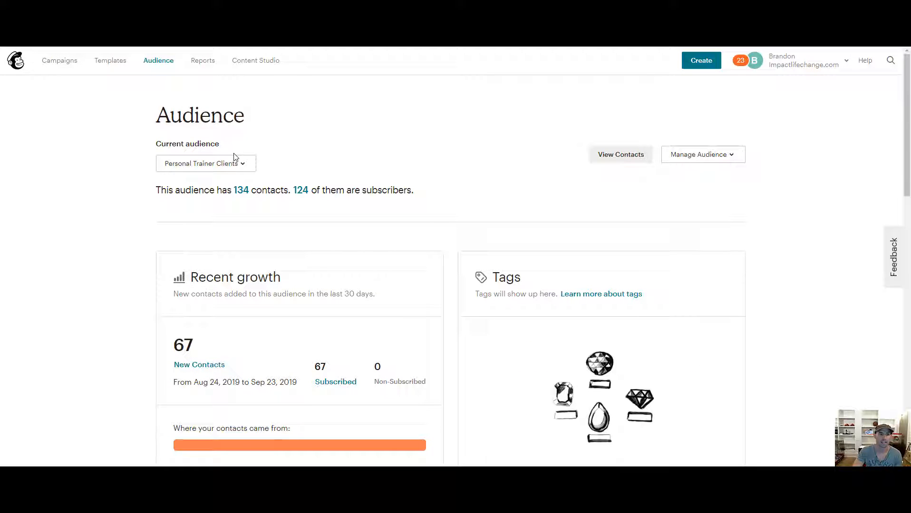
{"action": "scroll", "scroll_direction": "down", "scroll_amount": 3}
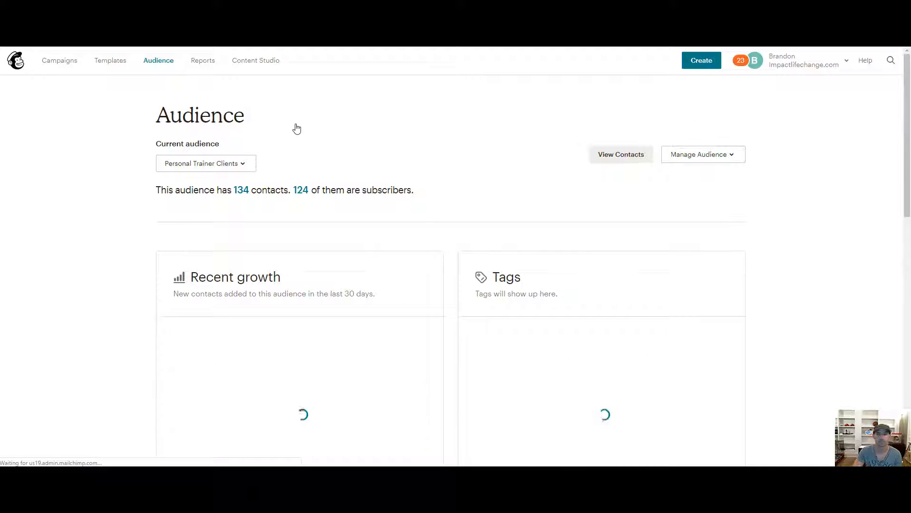
{"action": "left_click", "coordinate": [621, 155]}
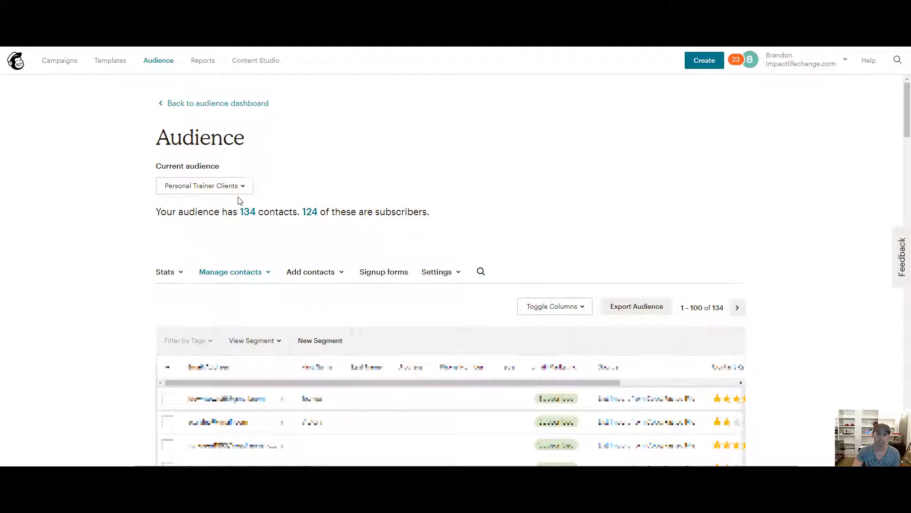
{"action": "mouse_move", "coordinate": [275, 194]}
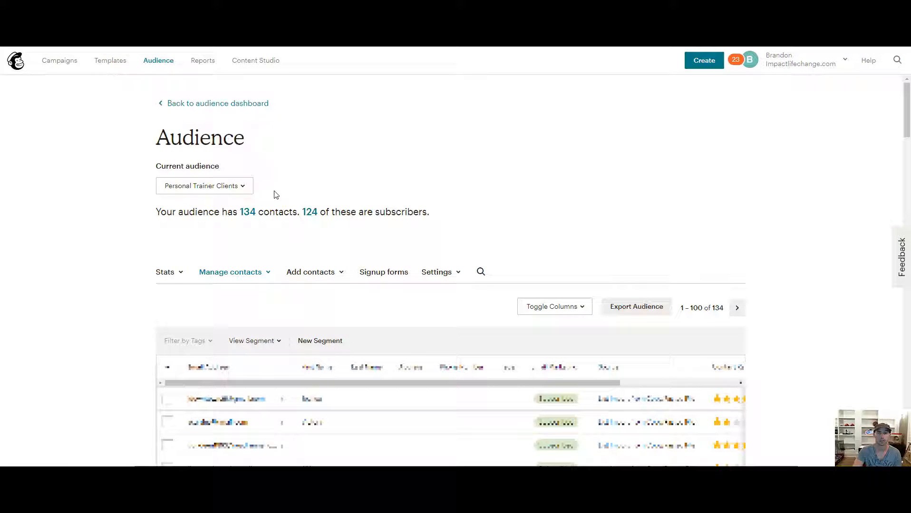
{"action": "left_click", "coordinate": [165, 272]}
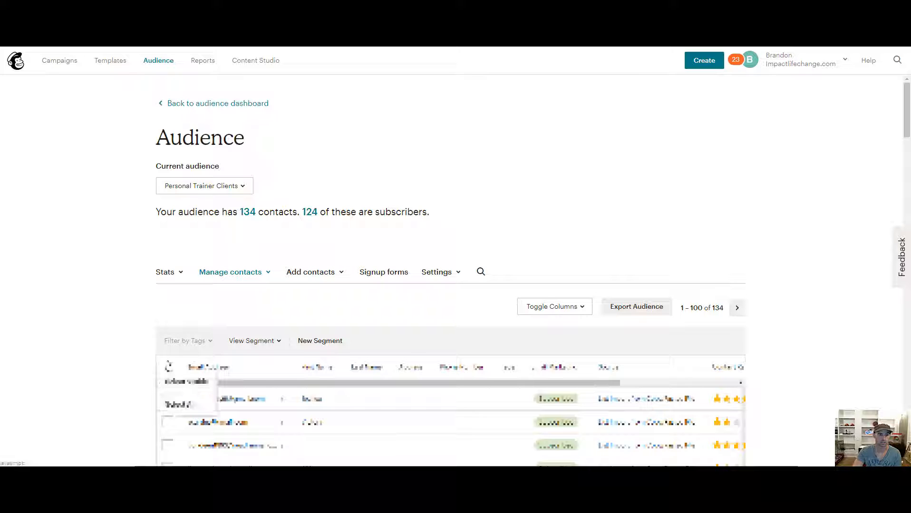
{"action": "left_click", "coordinate": [168, 367]}
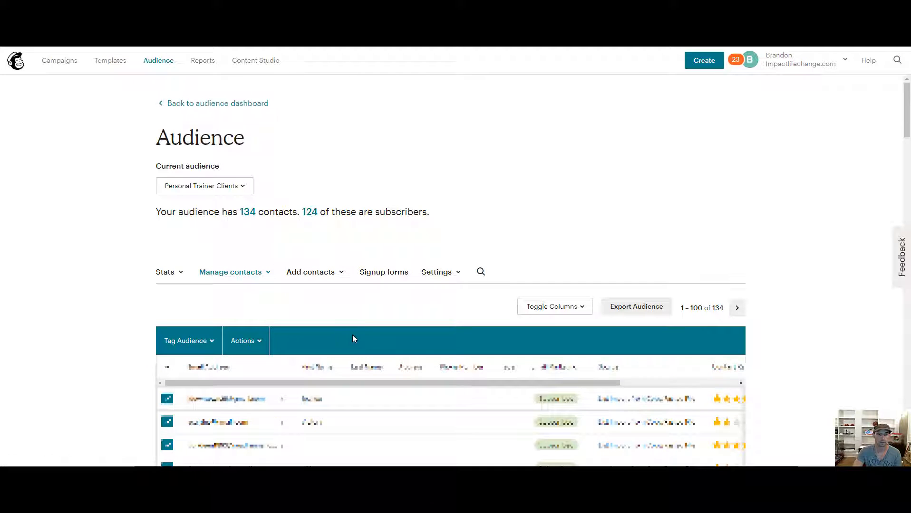
{"action": "scroll", "scroll_direction": "down", "scroll_amount": 3}
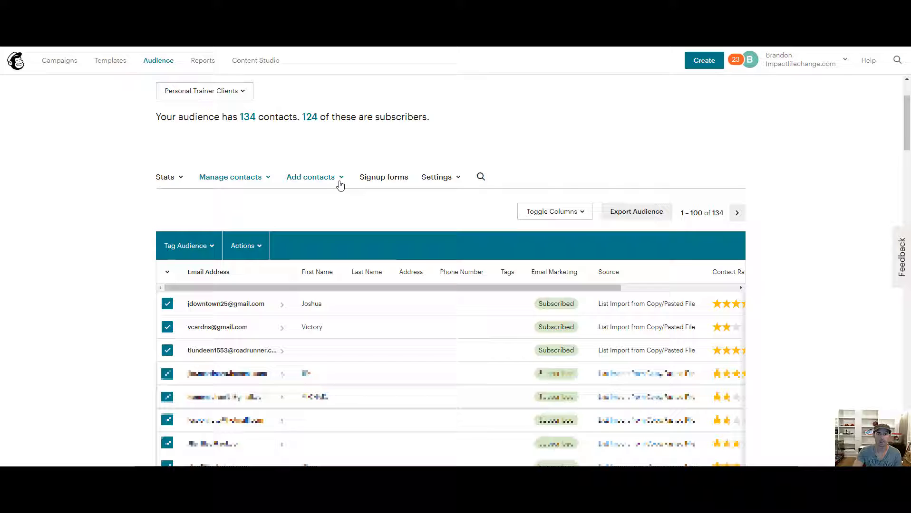
{"action": "left_click", "coordinate": [636, 212]}
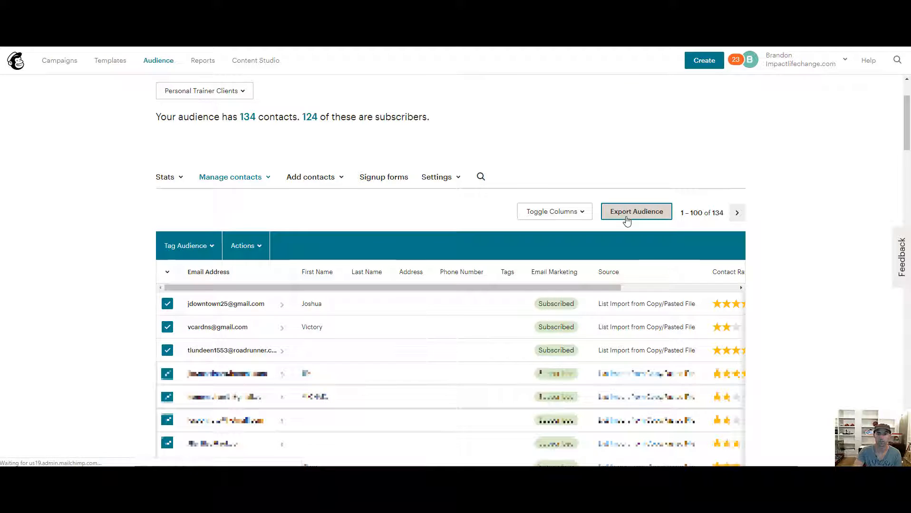
{"action": "left_click", "coordinate": [636, 212]}
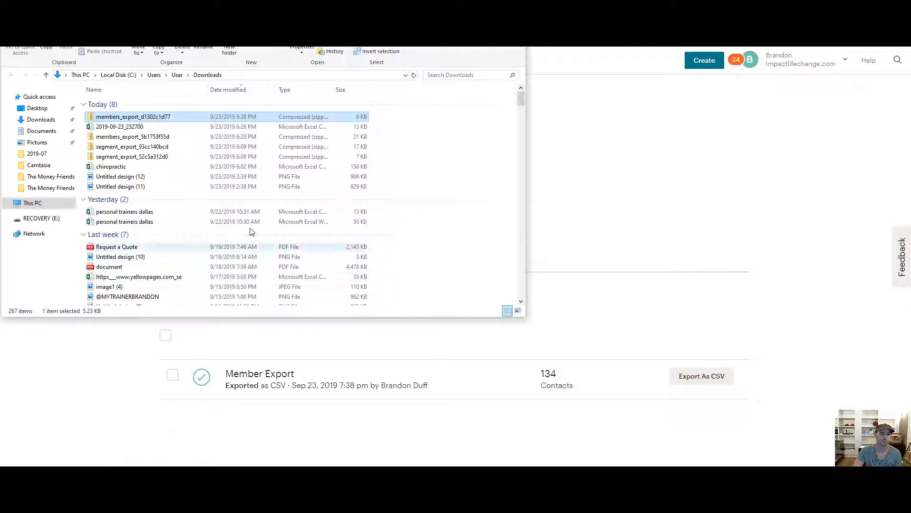
- Open the downloaded export in Excel and save it as a CSV named 'Personal'
{"action": "double_click", "coordinate": [133, 116]}
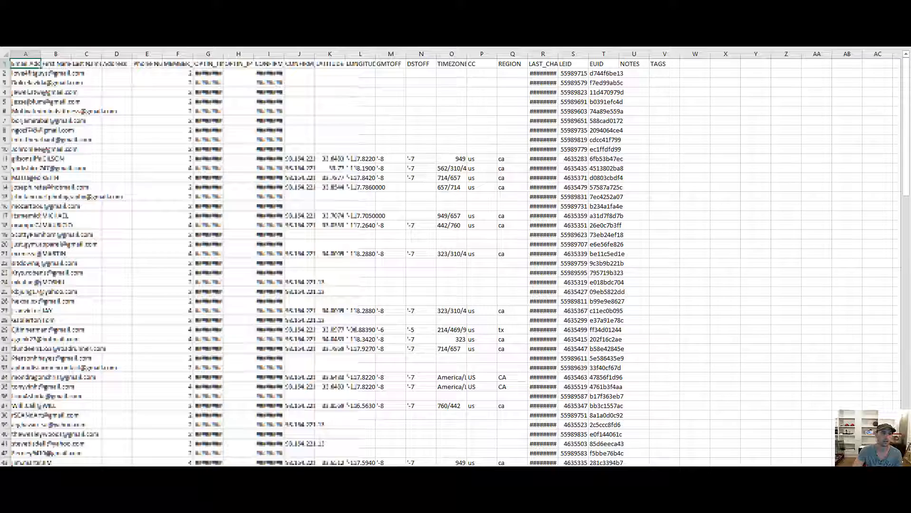
{"action": "left_click", "coordinate": [18, 114]}
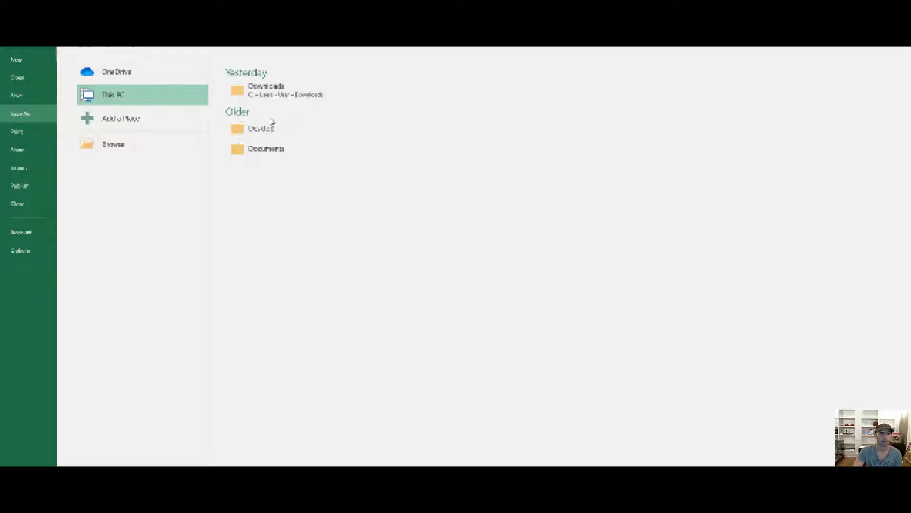
{"action": "left_click", "coordinate": [112, 144]}
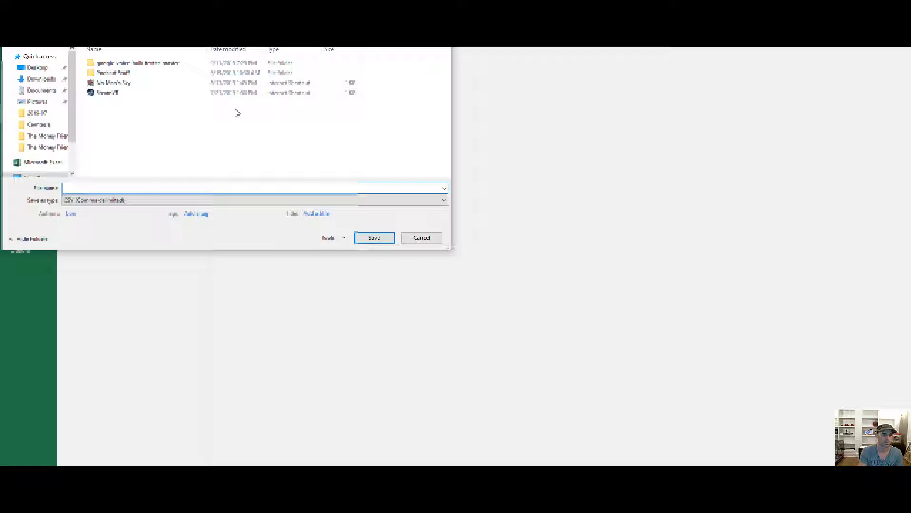
{"action": "type", "text": "Personal"}
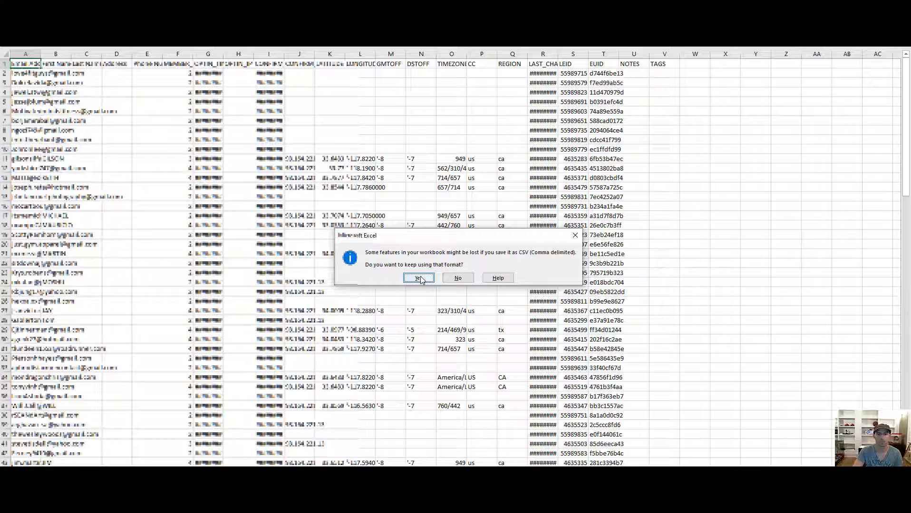
{"action": "left_click", "coordinate": [418, 278]}
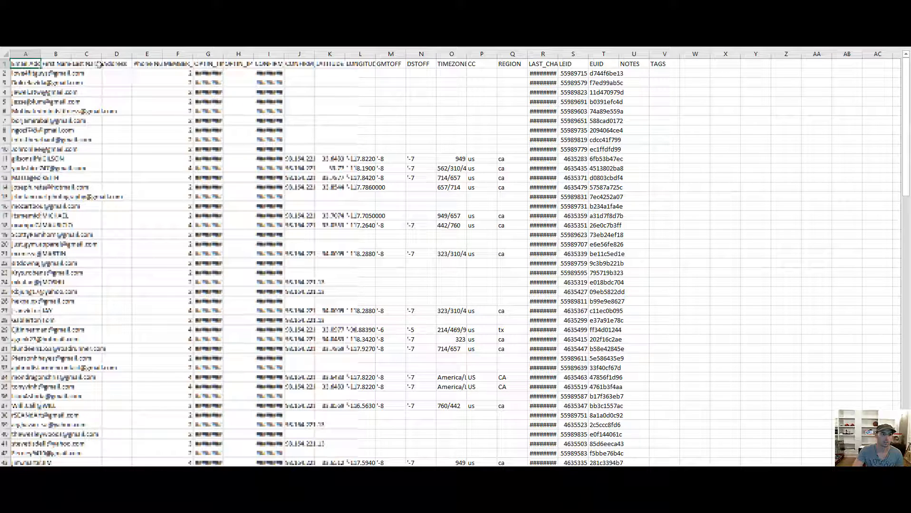
{"action": "scroll", "scroll_direction": "right", "scroll_amount": 3}
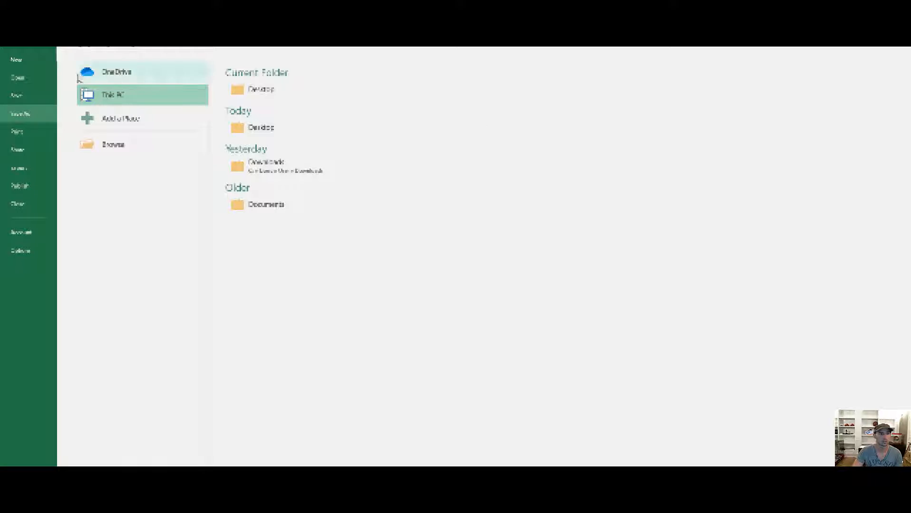
- Overwrite the existing personal trainer CSV with the sheet, keeping CSV format
{"action": "left_click", "coordinate": [113, 144]}
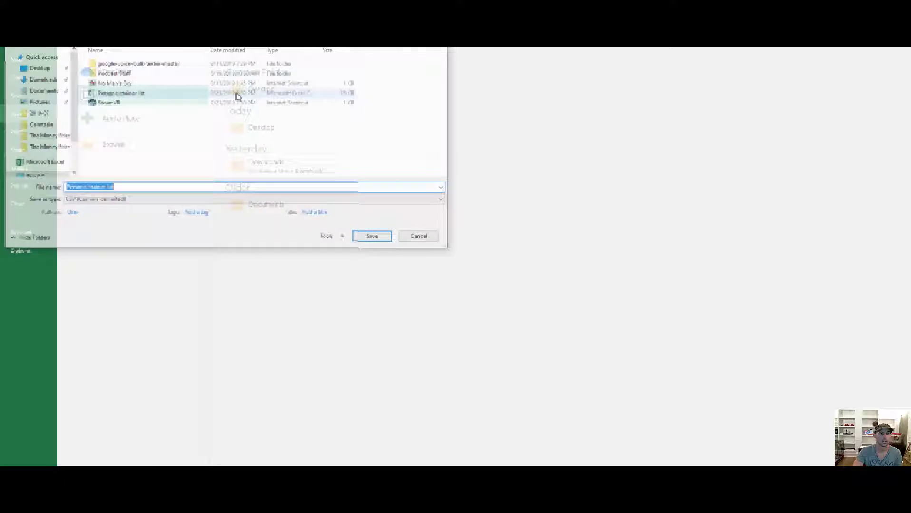
{"action": "left_click", "coordinate": [372, 236]}
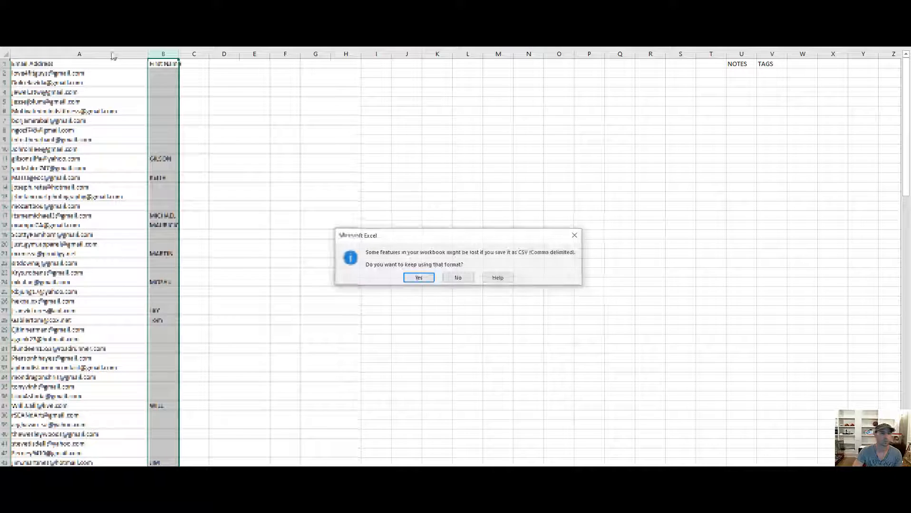
{"action": "left_click", "coordinate": [418, 277]}
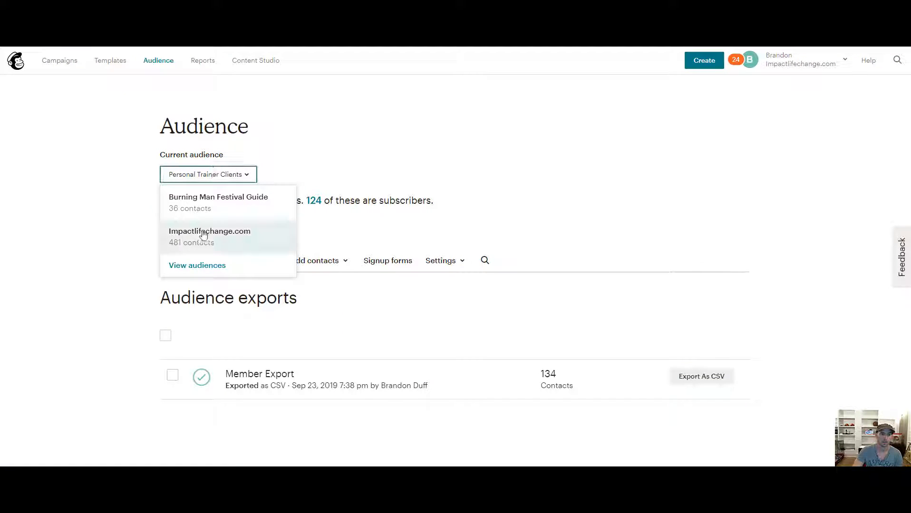
- Switch the Mailchimp audience to Impactlifechange.com and scroll through the exports page
{"action": "left_click", "coordinate": [210, 232]}
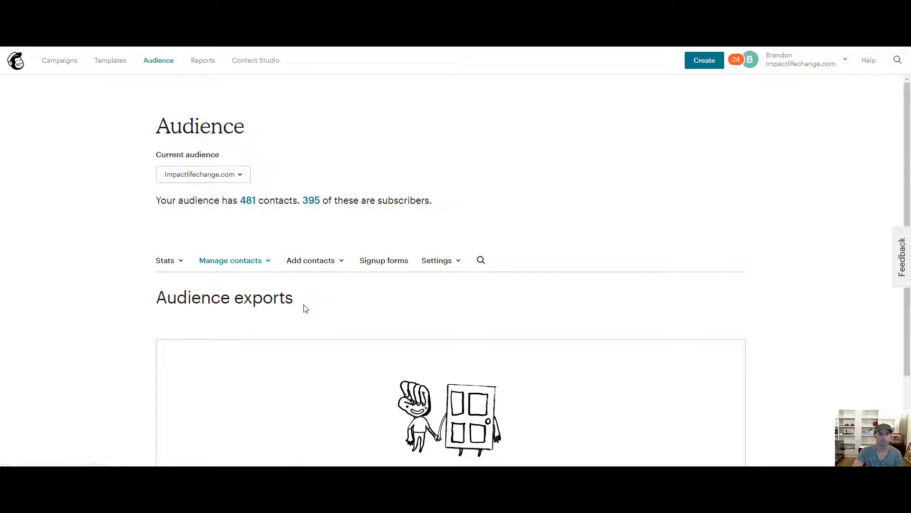
{"action": "scroll", "scroll_direction": "down", "scroll_amount": 3}
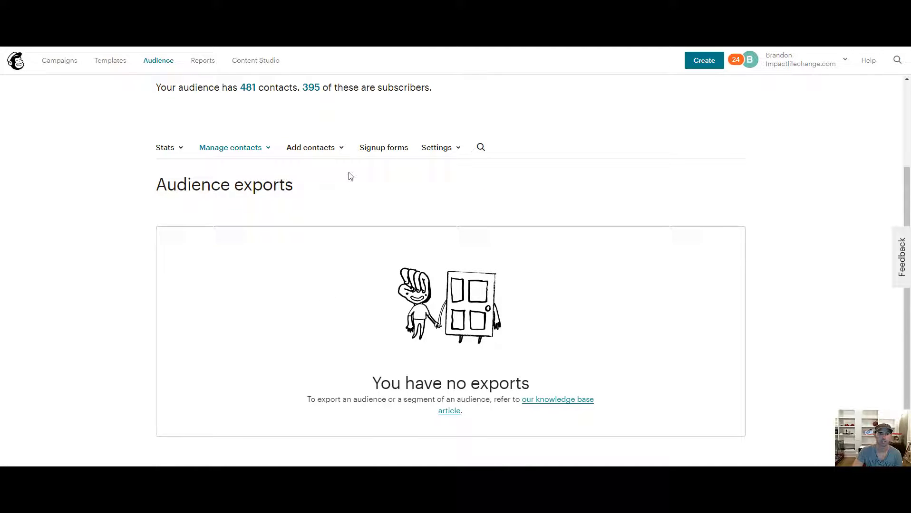
{"action": "scroll", "scroll_direction": "up", "scroll_amount": 3}
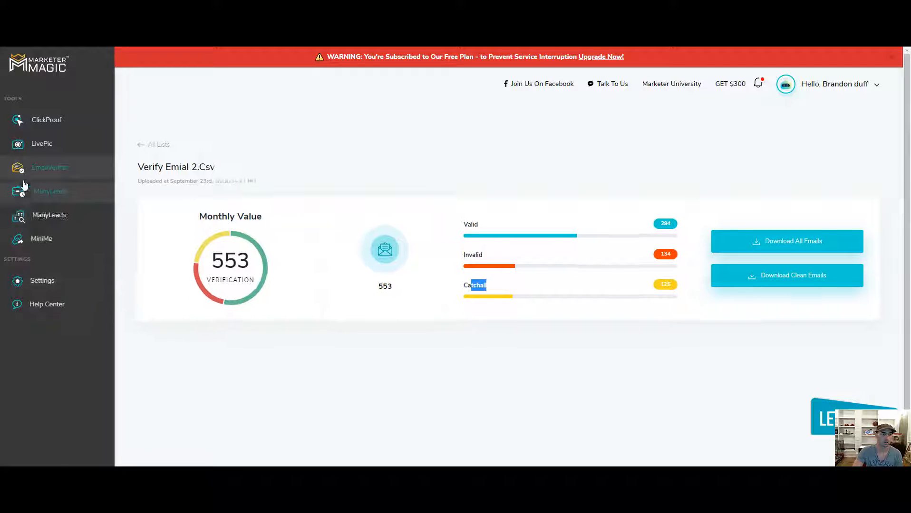
- Upload Personal trainer list.csv to Marketer Magic as a new list to verify
{"action": "left_click", "coordinate": [49, 167]}
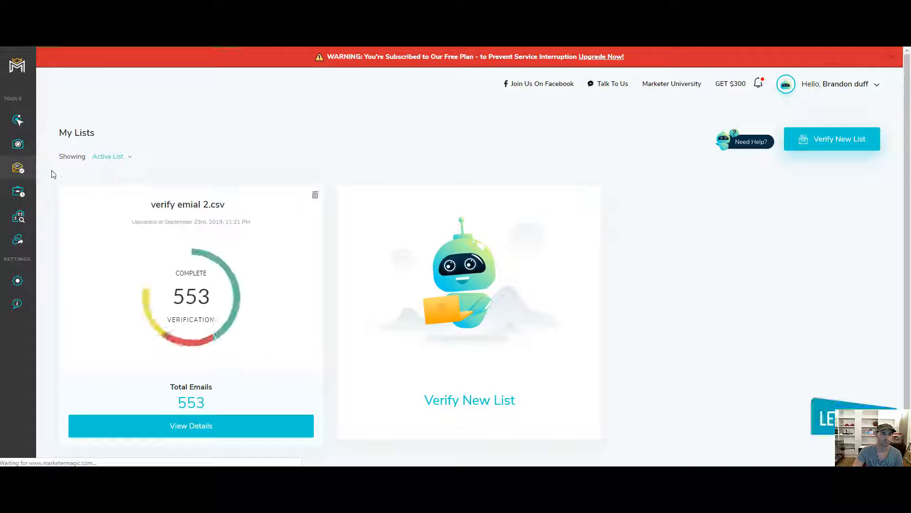
{"action": "left_click", "coordinate": [831, 139]}
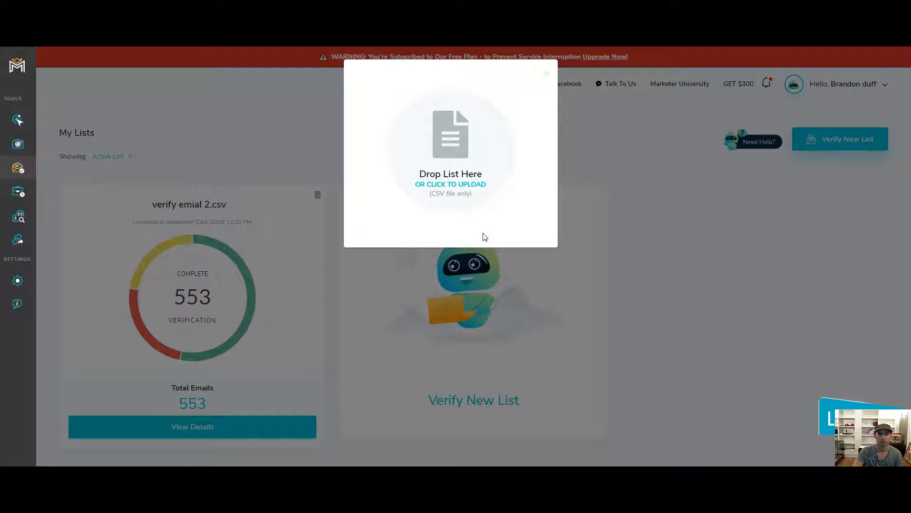
{"action": "left_click", "coordinate": [450, 183]}
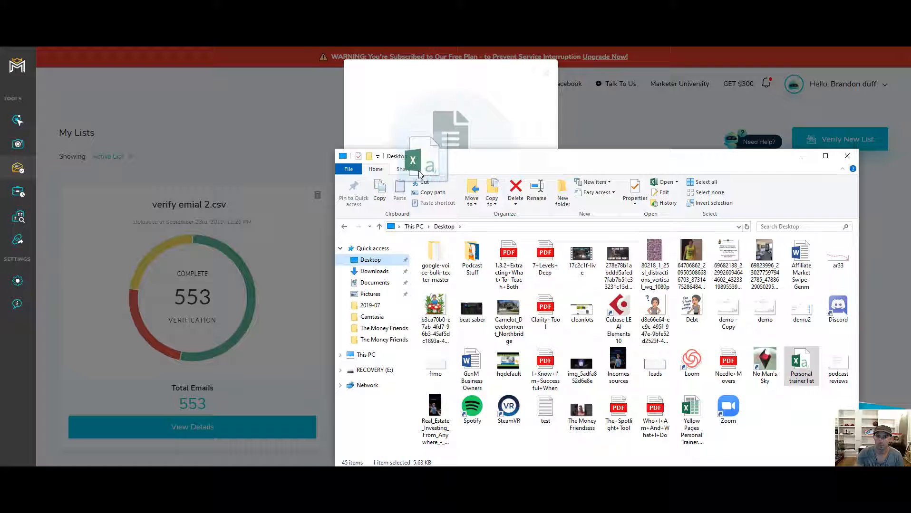
{"action": "left_click", "coordinate": [847, 156]}
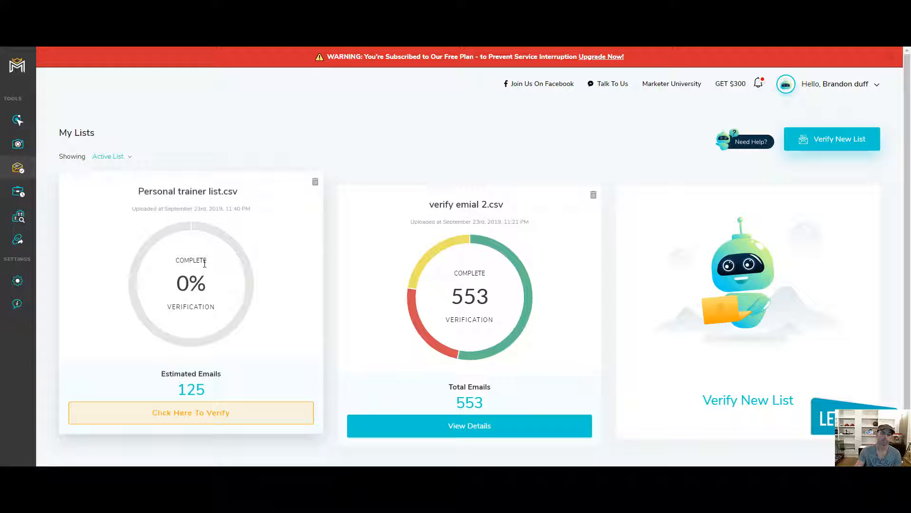
- Verify Personal trainer list.csv and download its clean emails
{"action": "left_click", "coordinate": [191, 413]}
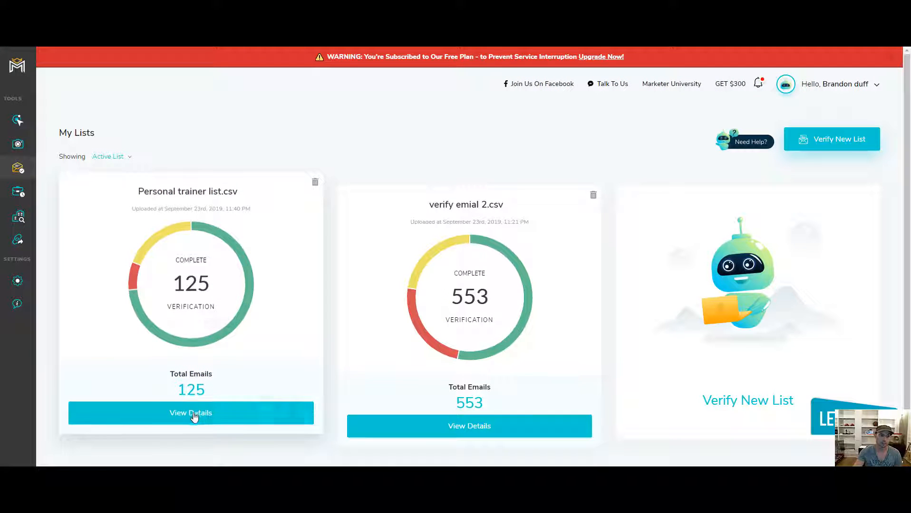
{"action": "left_click", "coordinate": [190, 413]}
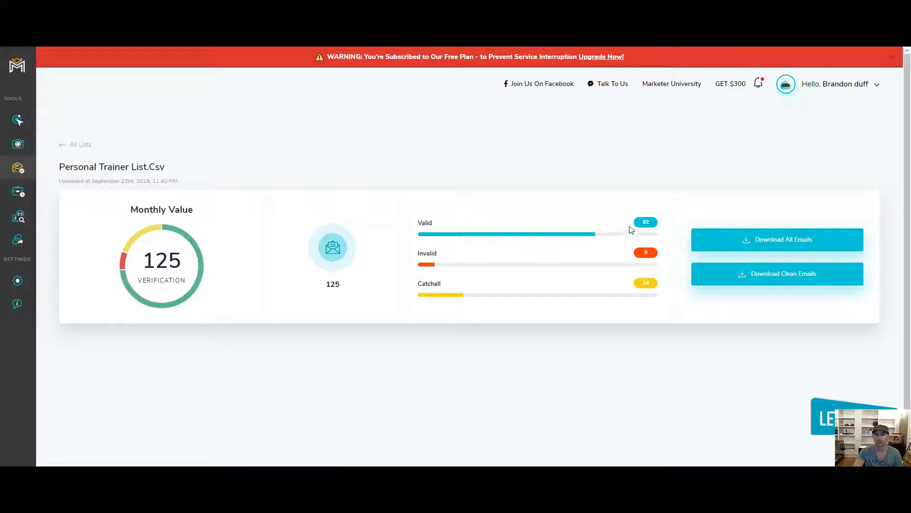
{"action": "mouse_move", "coordinate": [569, 257]}
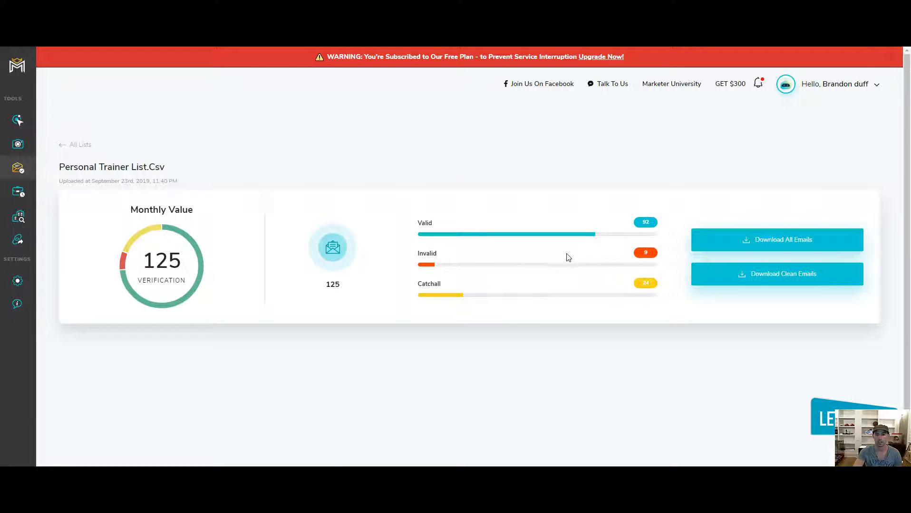
{"action": "mouse_move", "coordinate": [447, 294]}
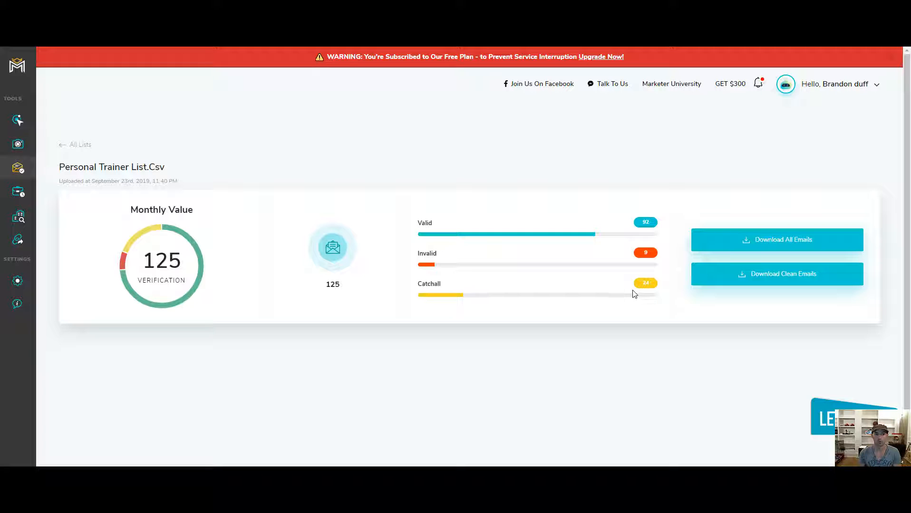
{"action": "mouse_move", "coordinate": [741, 290]}
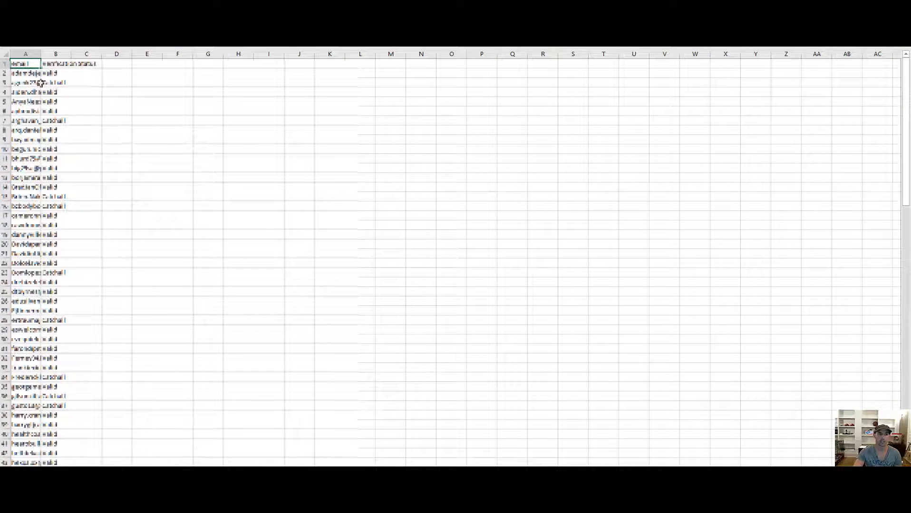
- Widen a column to review the clean emails and their statuses in Excel
{"action": "left_click_drag", "start_coordinate": [41, 54], "coordinate": [149, 53]}
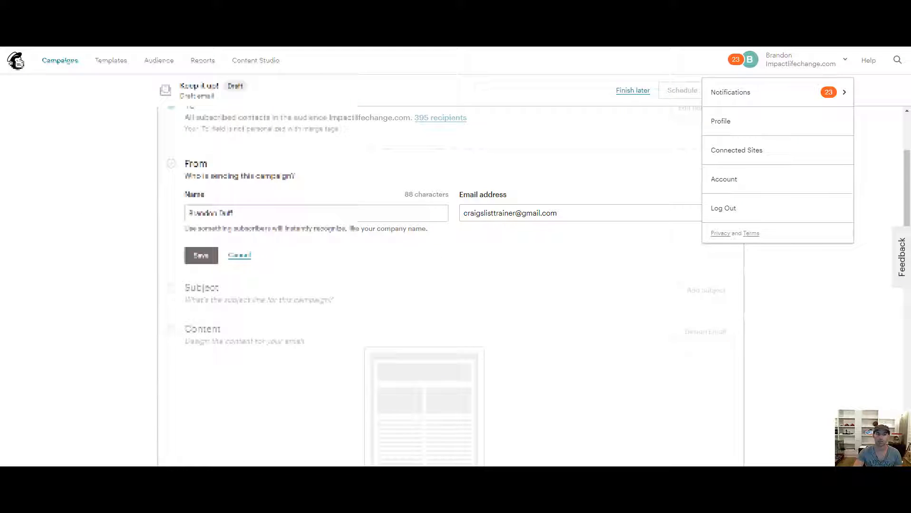
- Switch Mailchimp's Audience page to the Personal Trainer Clients audience
{"action": "left_click", "coordinate": [158, 61]}
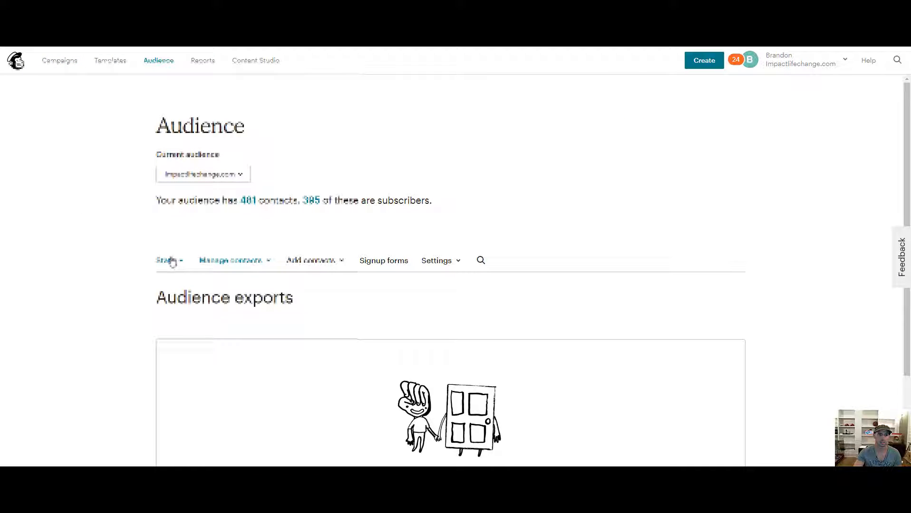
{"action": "left_click", "coordinate": [202, 174]}
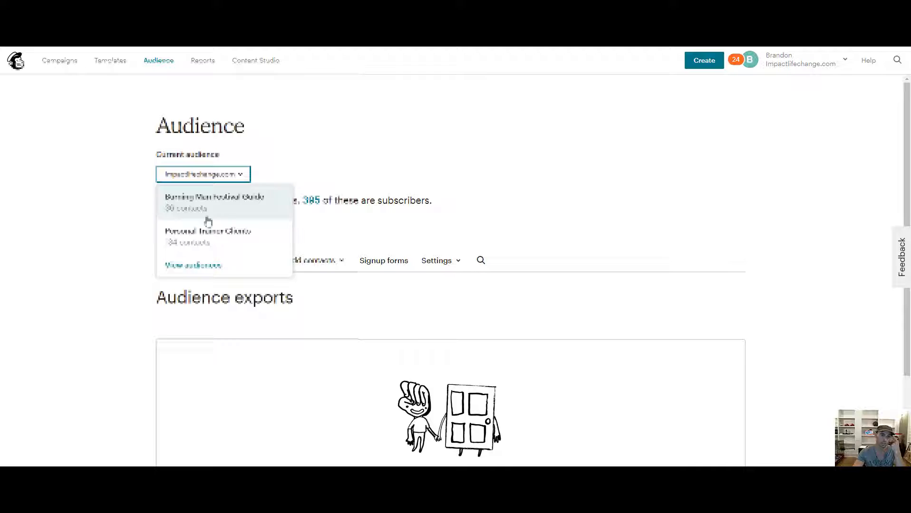
{"action": "left_click", "coordinate": [207, 231]}
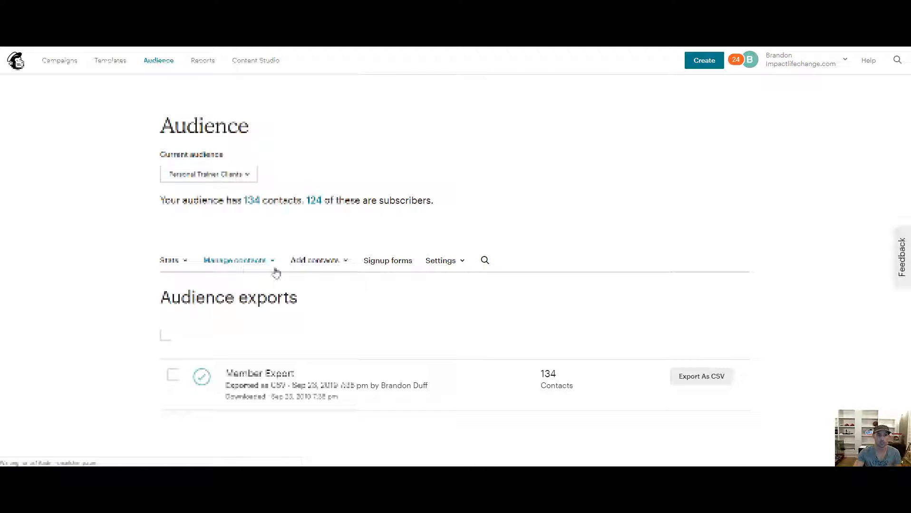
{"action": "mouse_move", "coordinate": [204, 265]}
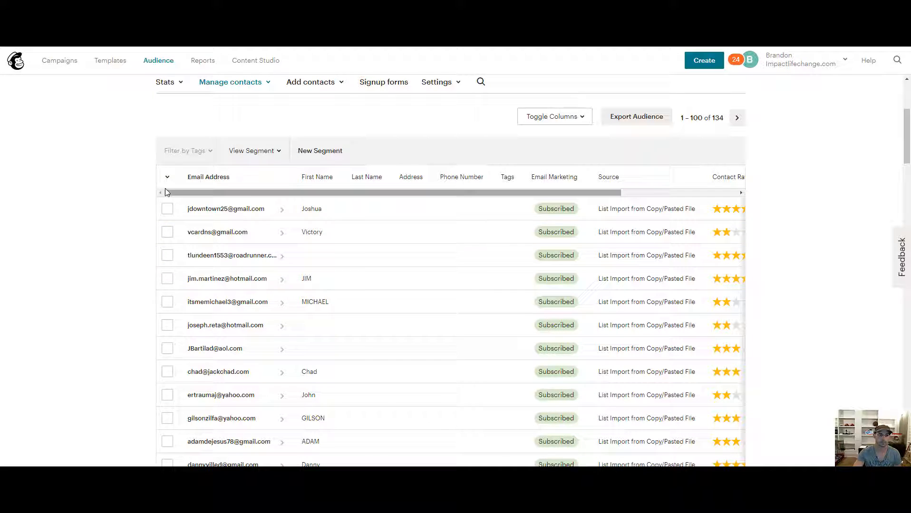
- Select all 134 Personal Trainer Clients contacts and remove them by archiving
{"action": "left_click", "coordinate": [167, 177]}
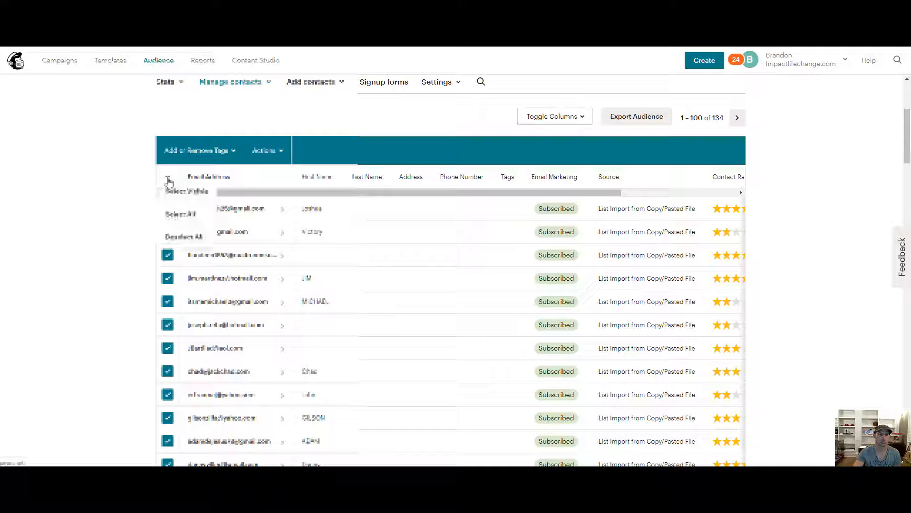
{"action": "left_click", "coordinate": [266, 150]}
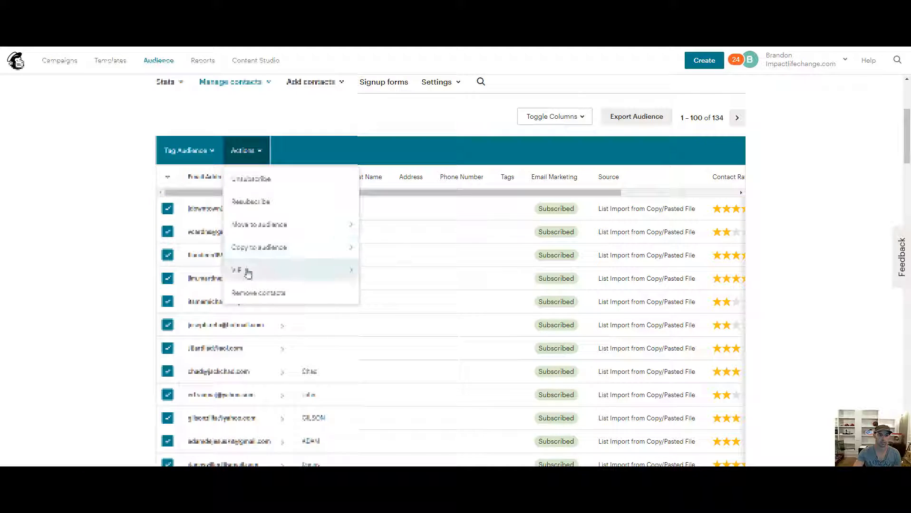
{"action": "left_click", "coordinate": [258, 293]}
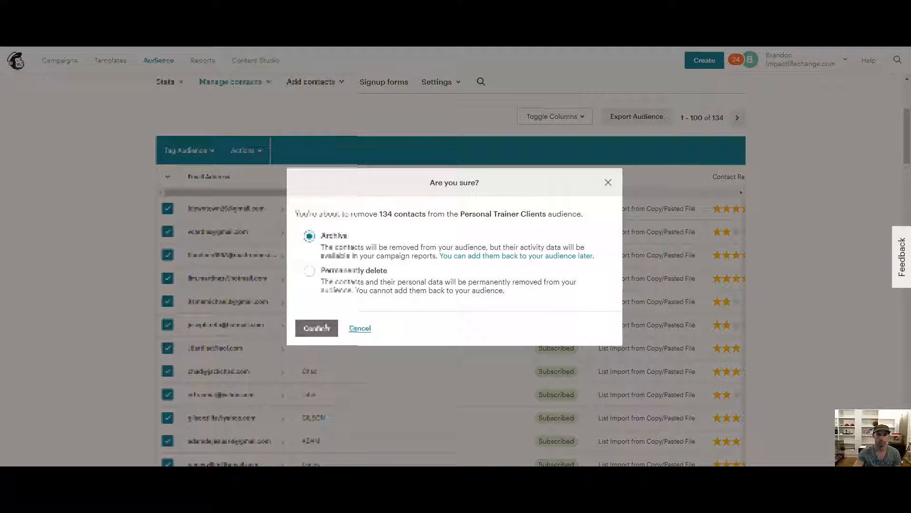
{"action": "left_click", "coordinate": [317, 329]}
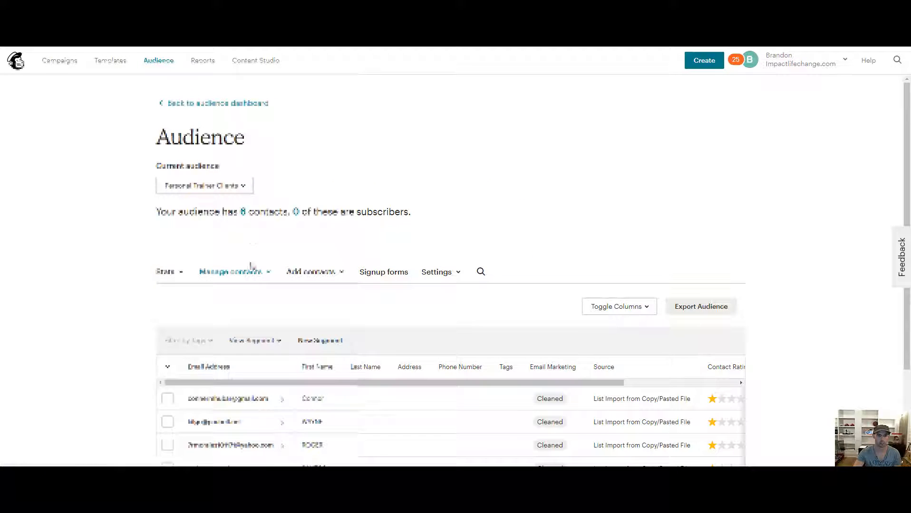
{"action": "left_click", "coordinate": [167, 366]}
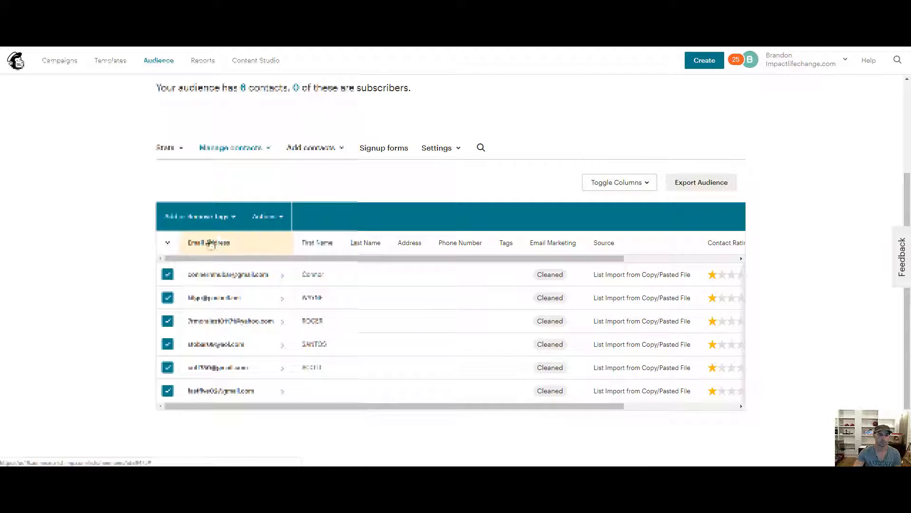
{"action": "left_click", "coordinate": [267, 216]}
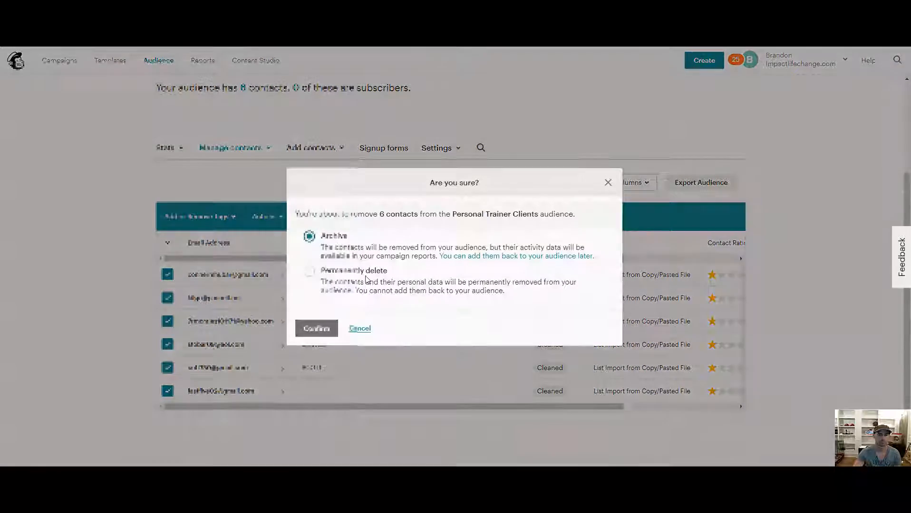
{"action": "left_click", "coordinate": [316, 329]}
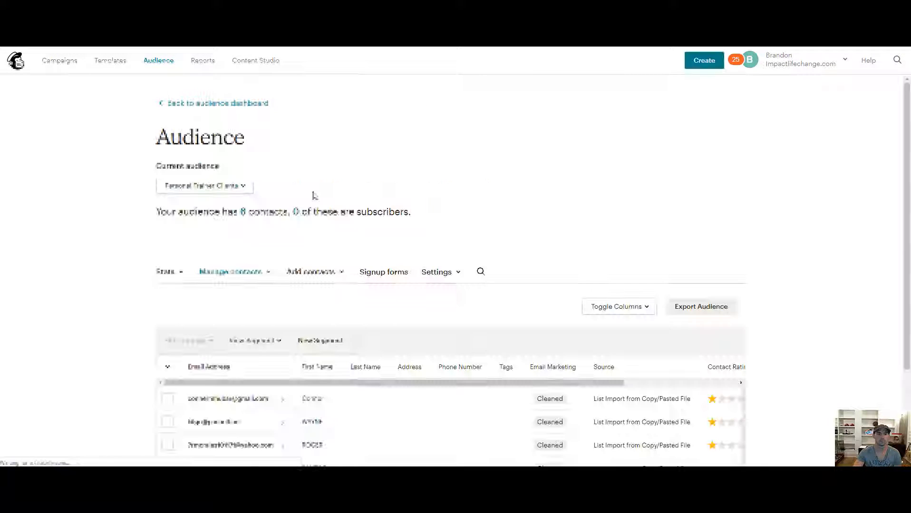
{"action": "scroll", "scroll_direction": "down", "scroll_amount": 3}
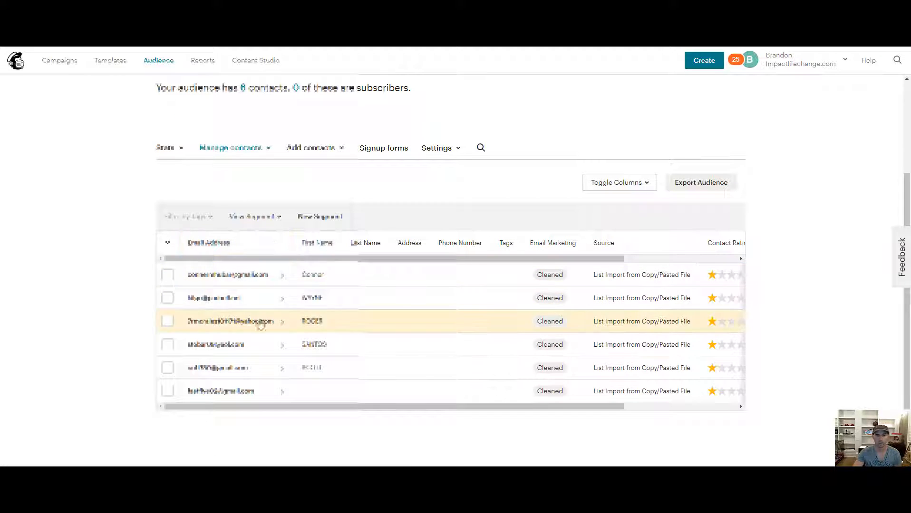
{"action": "mouse_move", "coordinate": [718, 281]}
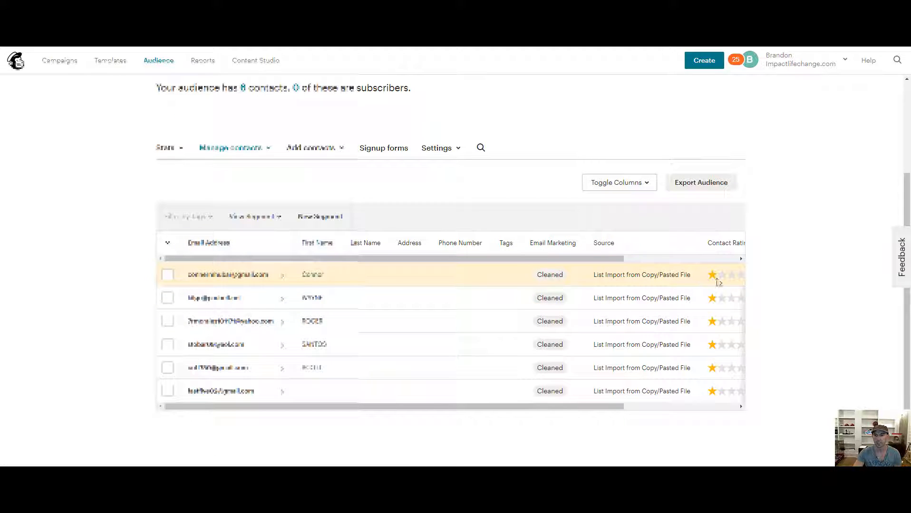
{"action": "scroll", "scroll_direction": "right", "scroll_amount": 3}
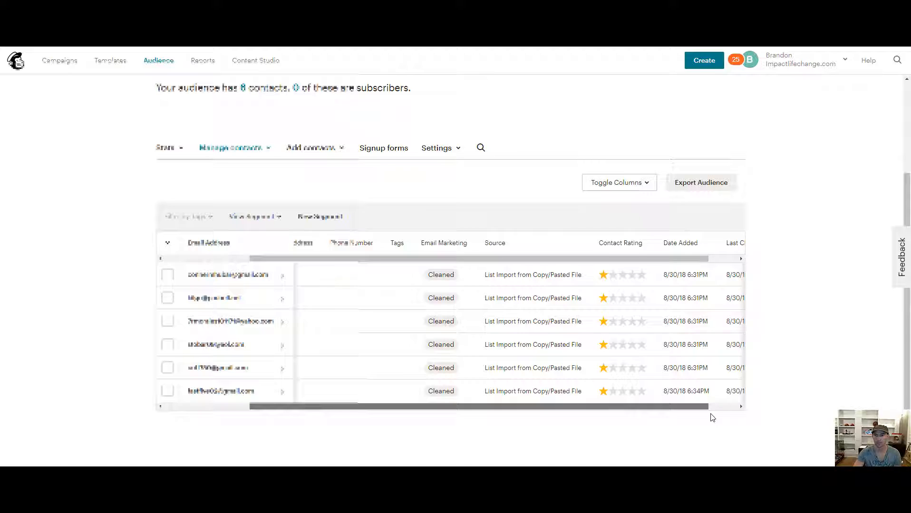
{"action": "scroll", "scroll_direction": "left", "scroll_amount": 3}
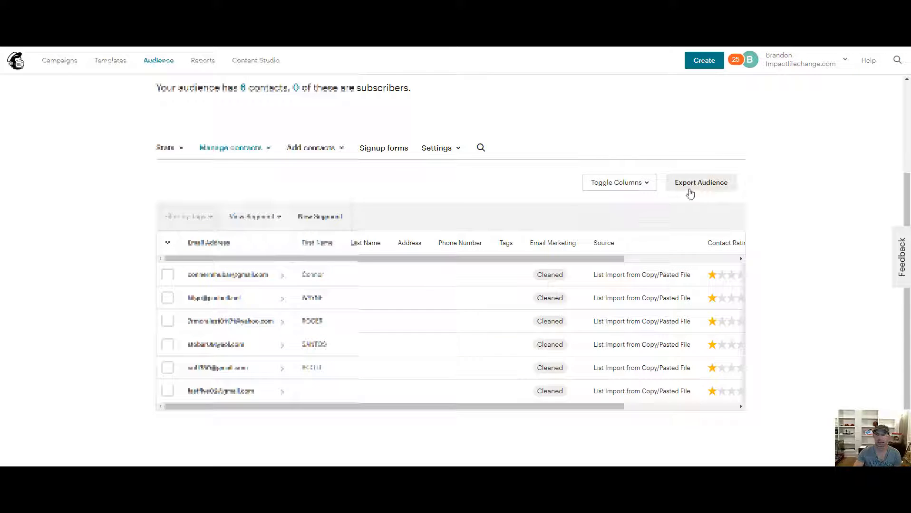
{"action": "left_click", "coordinate": [232, 148]}
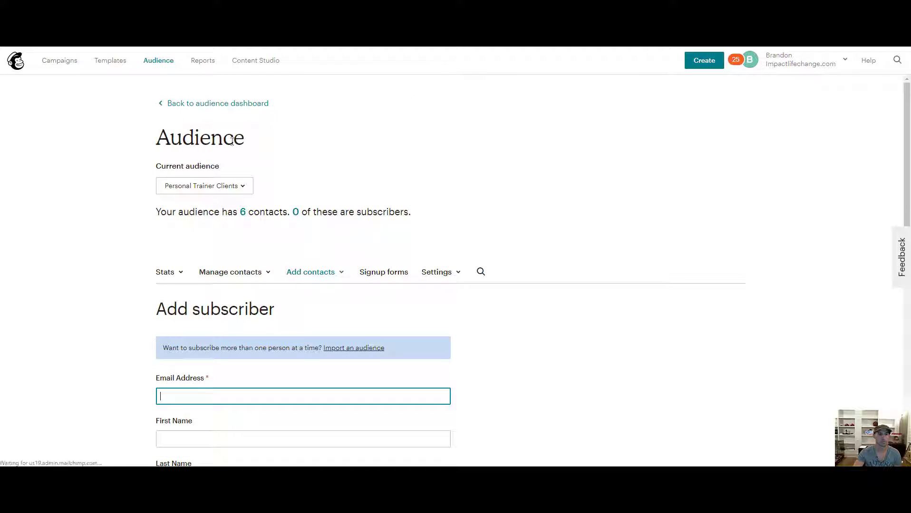
- Start a CSV contact import, continuing past the plan-limit warning
{"action": "left_click", "coordinate": [310, 272]}
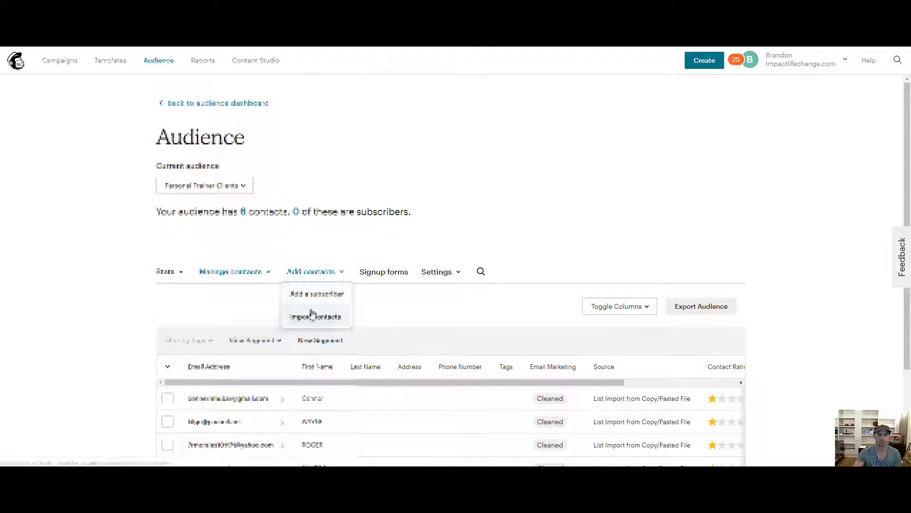
{"action": "left_click", "coordinate": [316, 317]}
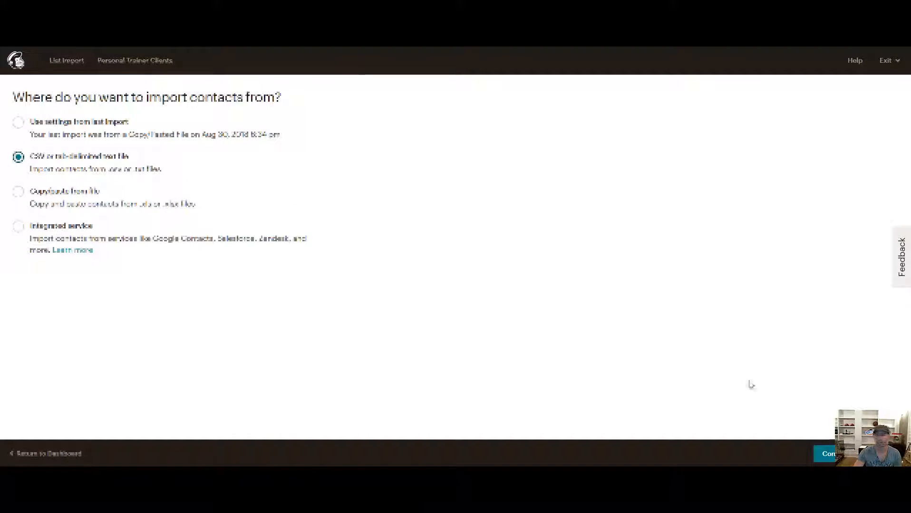
{"action": "left_click", "coordinate": [829, 454]}
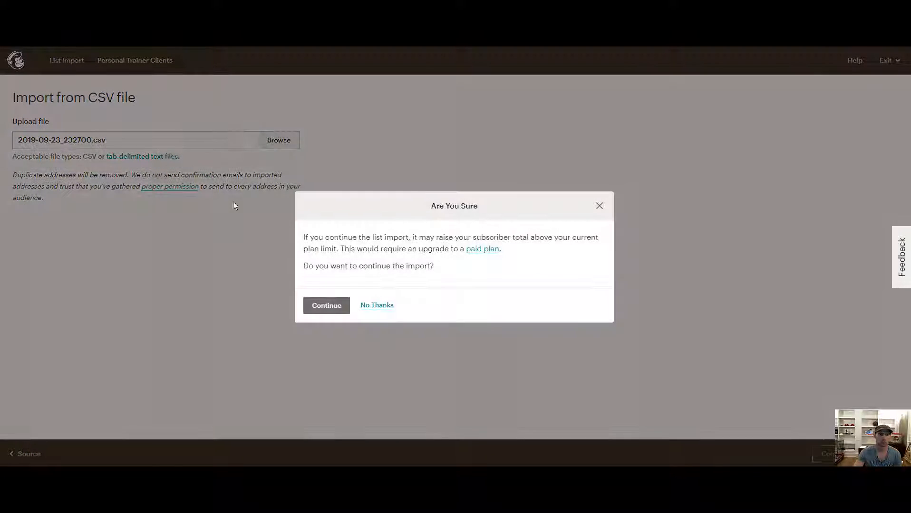
{"action": "left_click", "coordinate": [326, 305]}
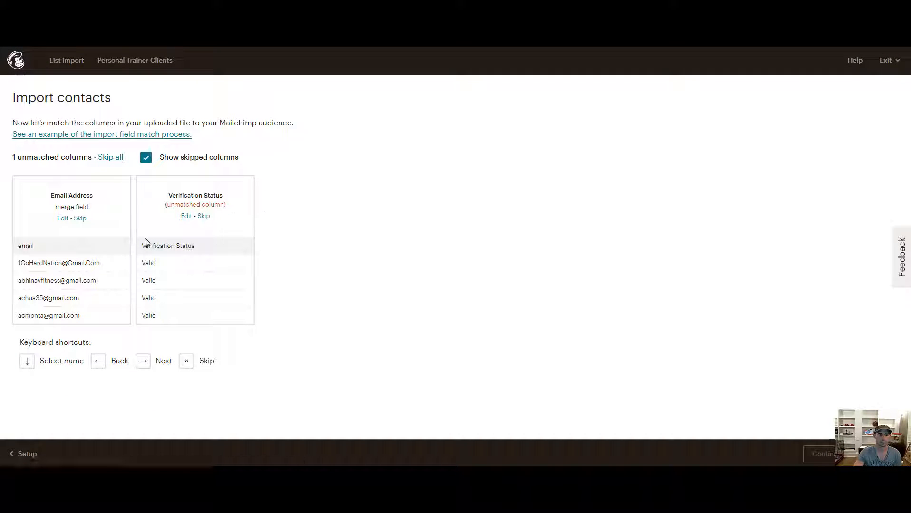
- Skip the Verification Status column, import Email Address as Subscribed, and reach the review page
{"action": "left_click", "coordinate": [204, 216]}
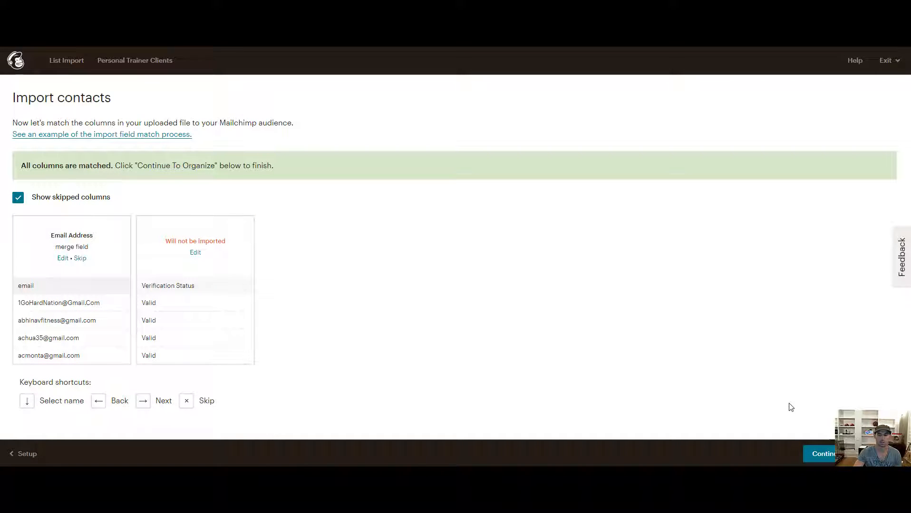
{"action": "left_click", "coordinate": [824, 454]}
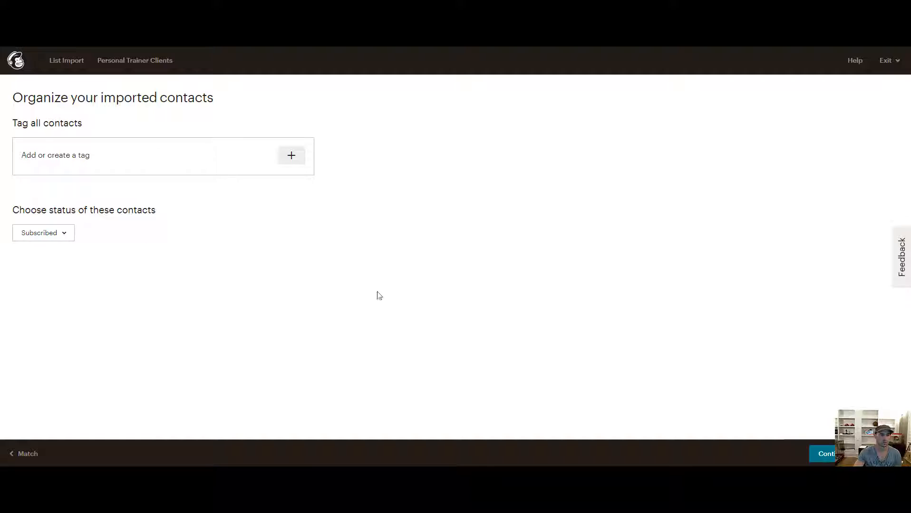
{"action": "left_click", "coordinate": [827, 454]}
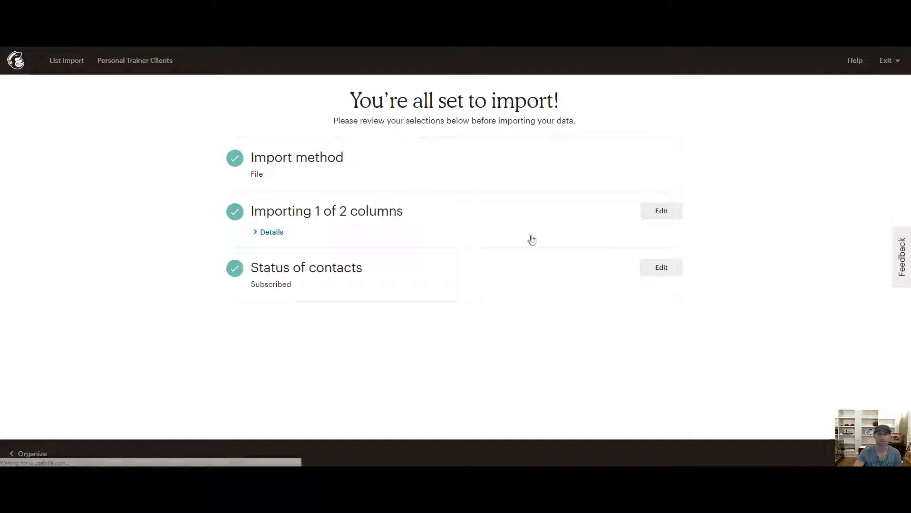